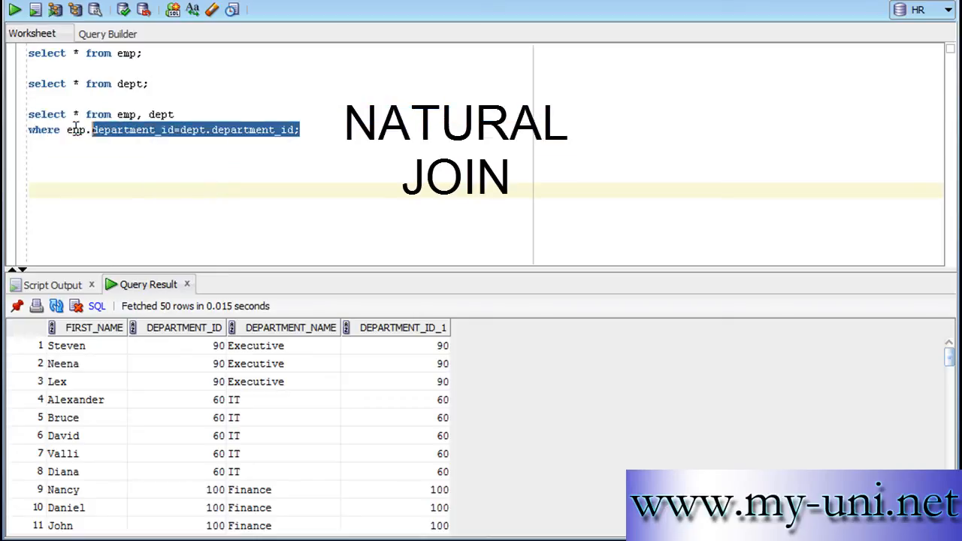
# Step: Run 'select * from emp;' again, fetching all 107 employee rows
pyautogui.click(30, 174)
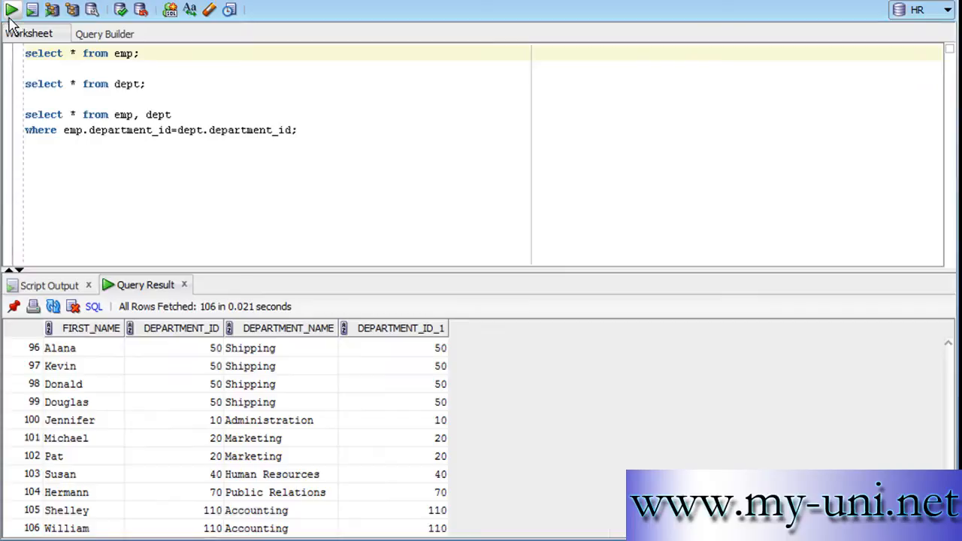
pyautogui.click(12, 9)
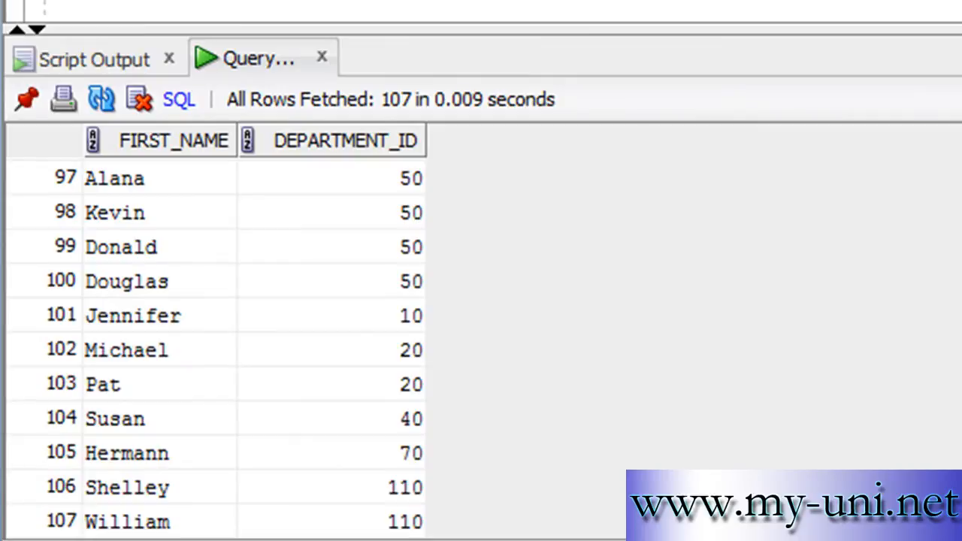
pyautogui.scroll(3)
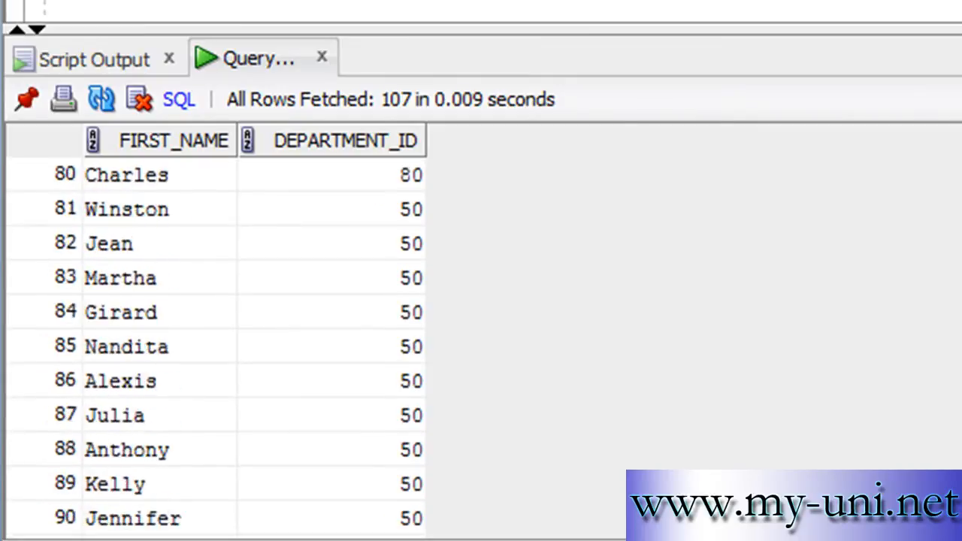
pyautogui.scroll(3)
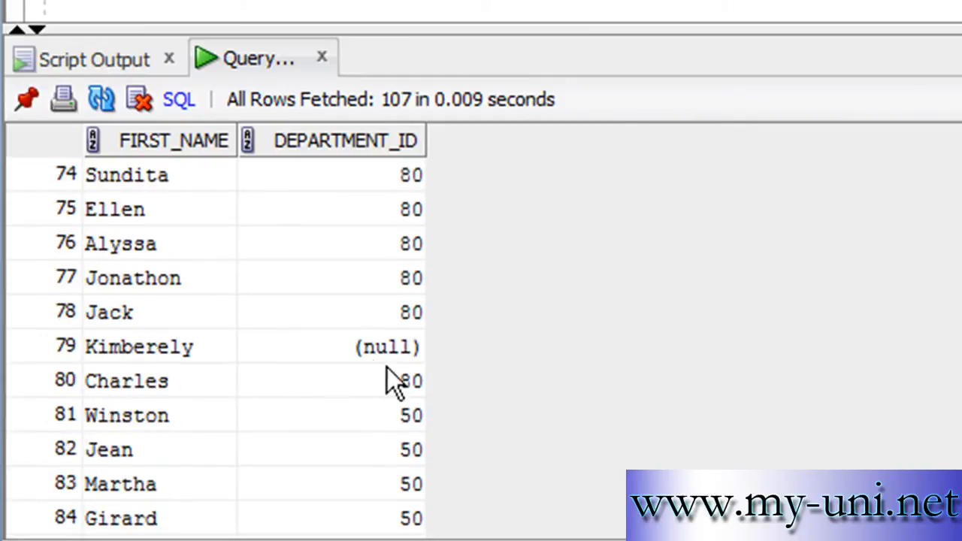
pyautogui.moveTo(448, 379)
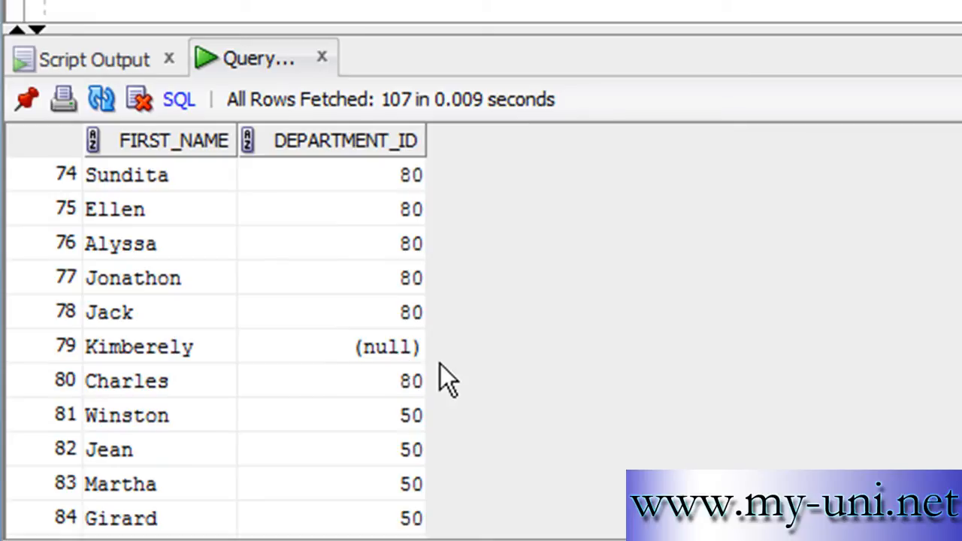
pyautogui.moveTo(408, 158)
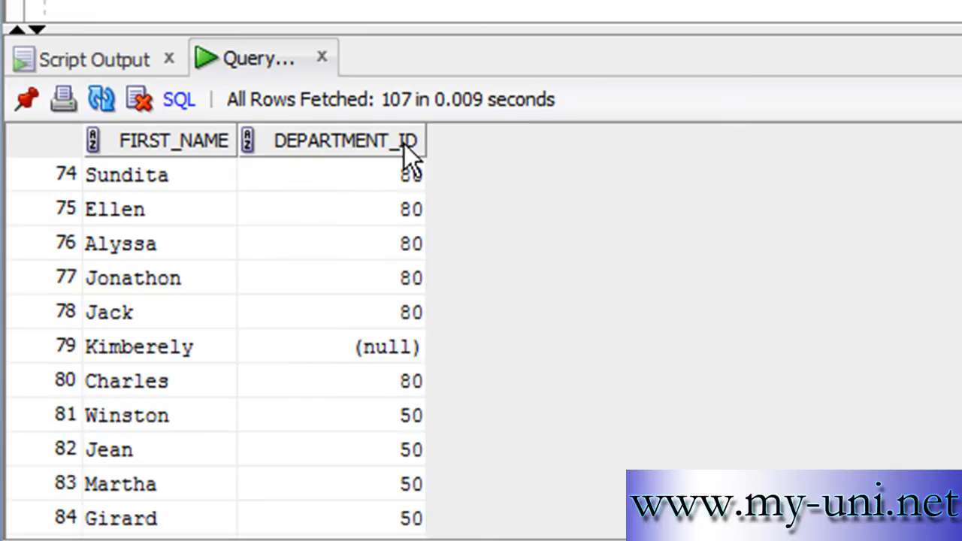
pyautogui.moveTo(384, 442)
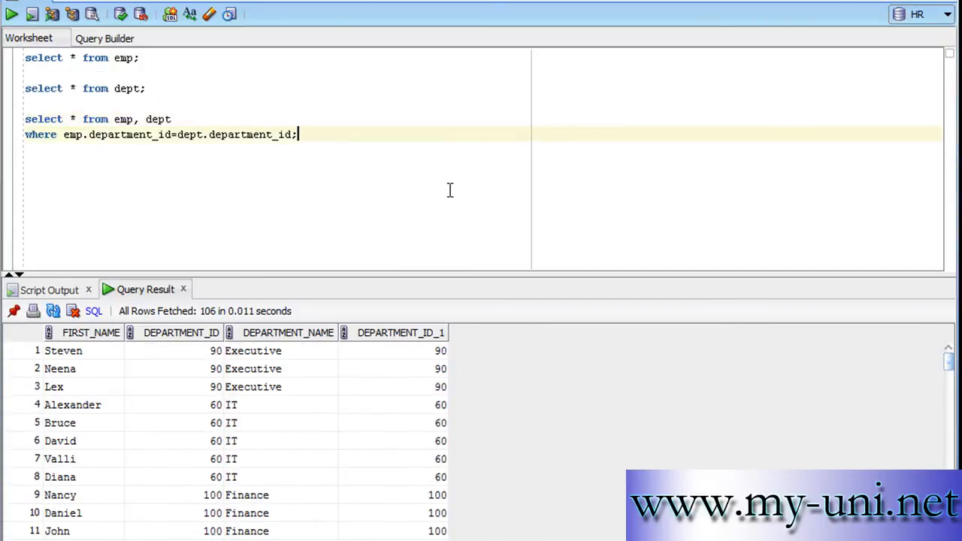
pyautogui.moveTo(370, 168)
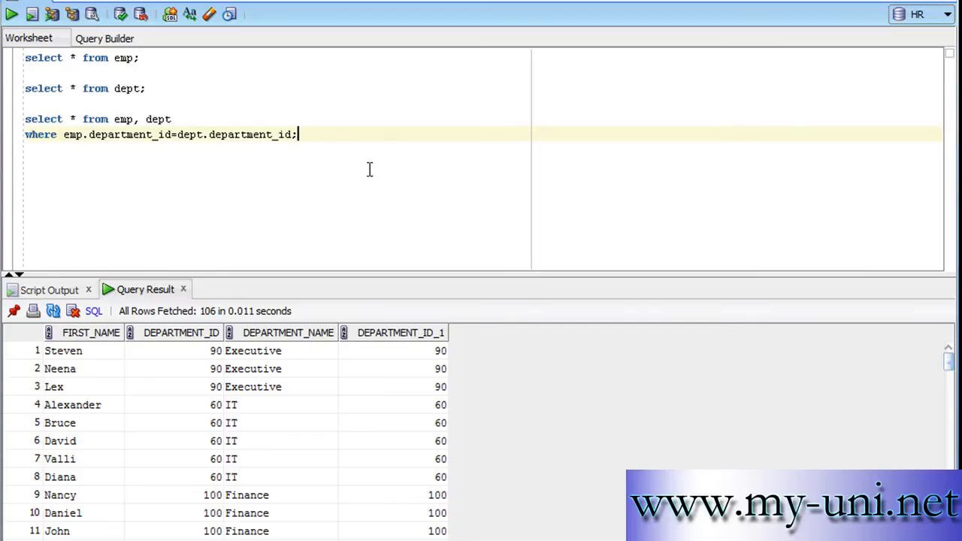
pyautogui.moveTo(330, 231)
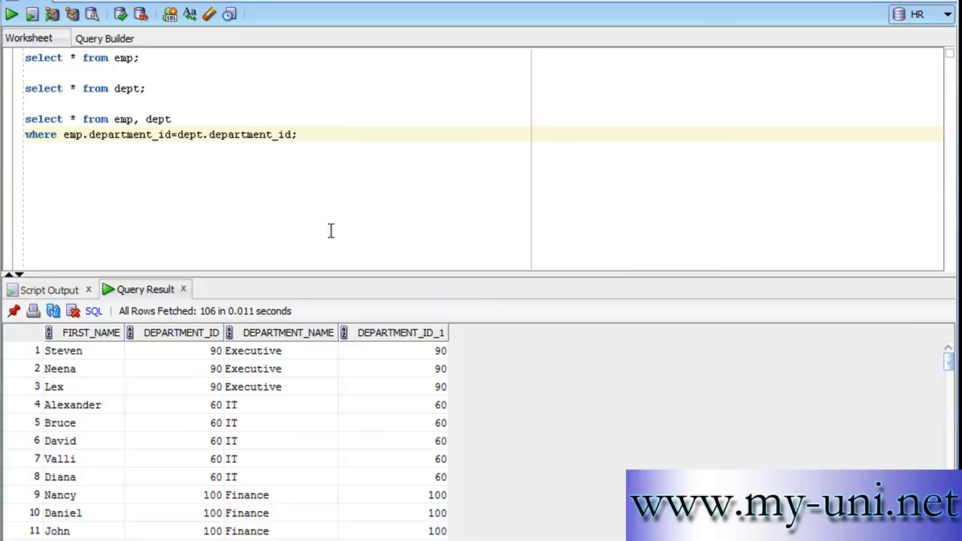
pyautogui.moveTo(438, 199)
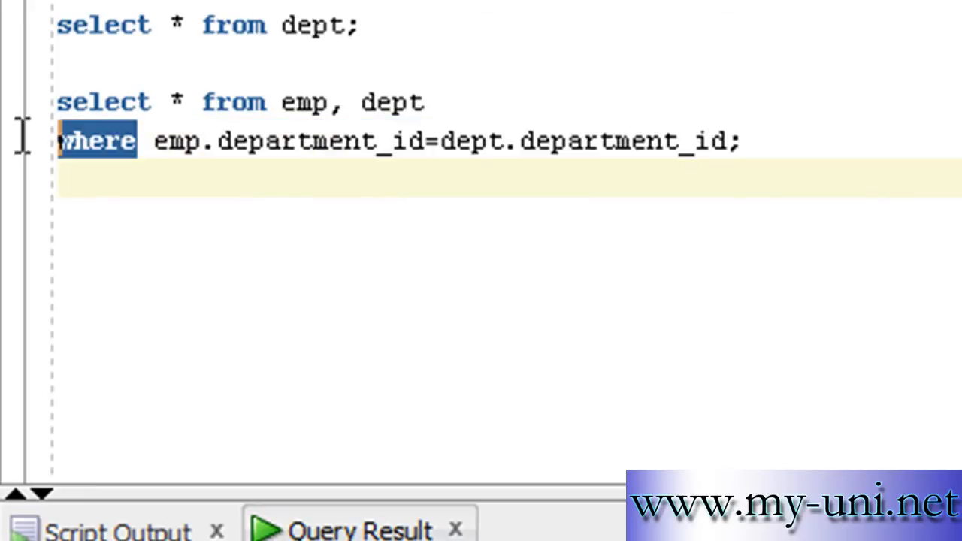
pyautogui.click(759, 141)
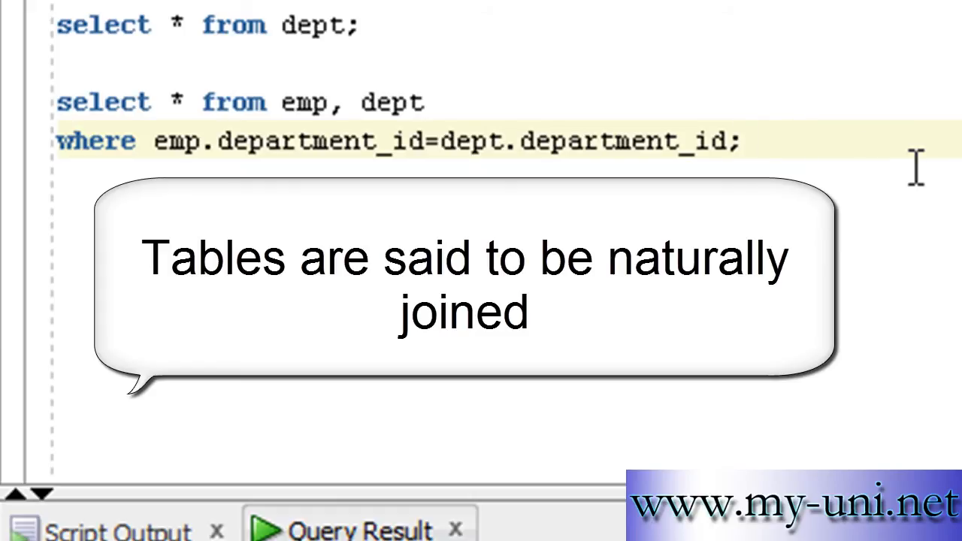
pyautogui.moveTo(289, 102)
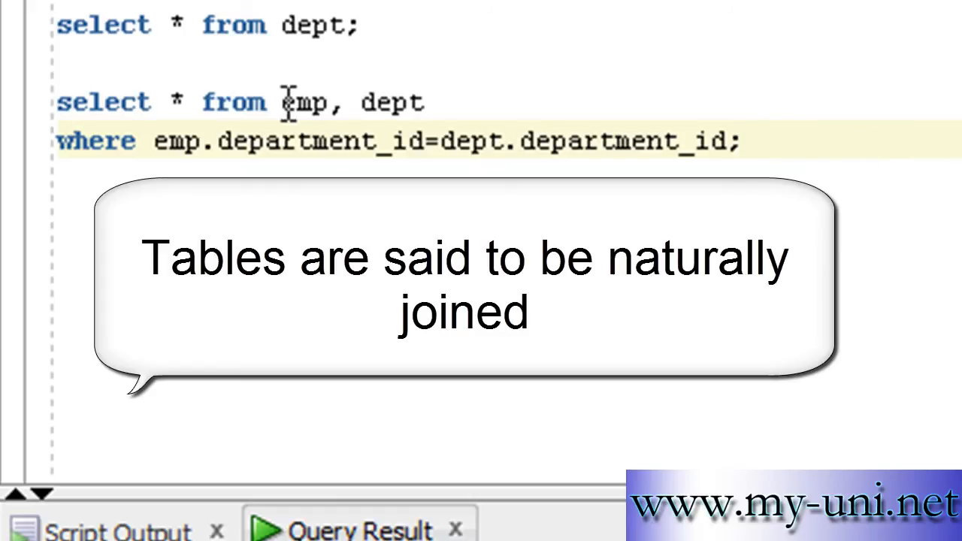
pyautogui.doubleClick(391, 103)
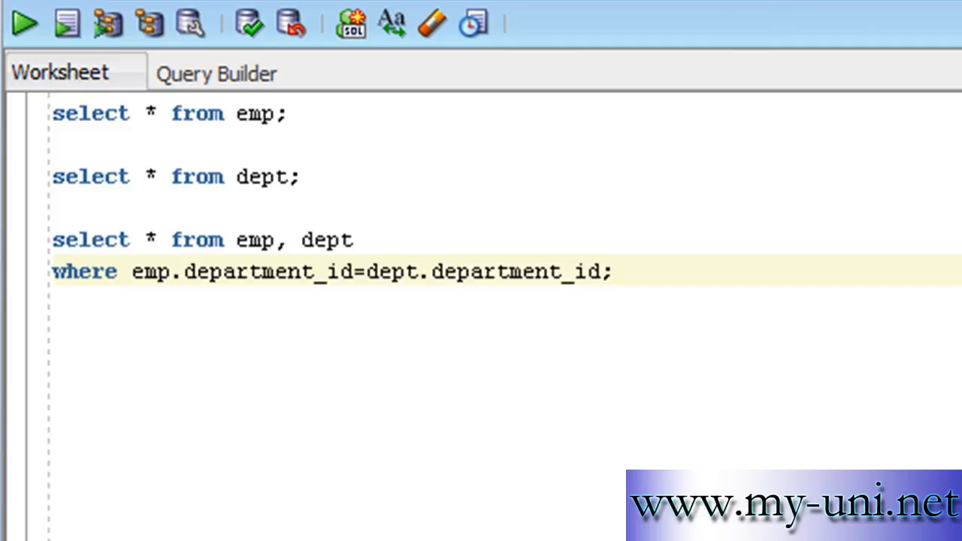
# Step: Write 'select * from emp natural join dept;' beneath the equi-join query
pyautogui.click(613, 270)
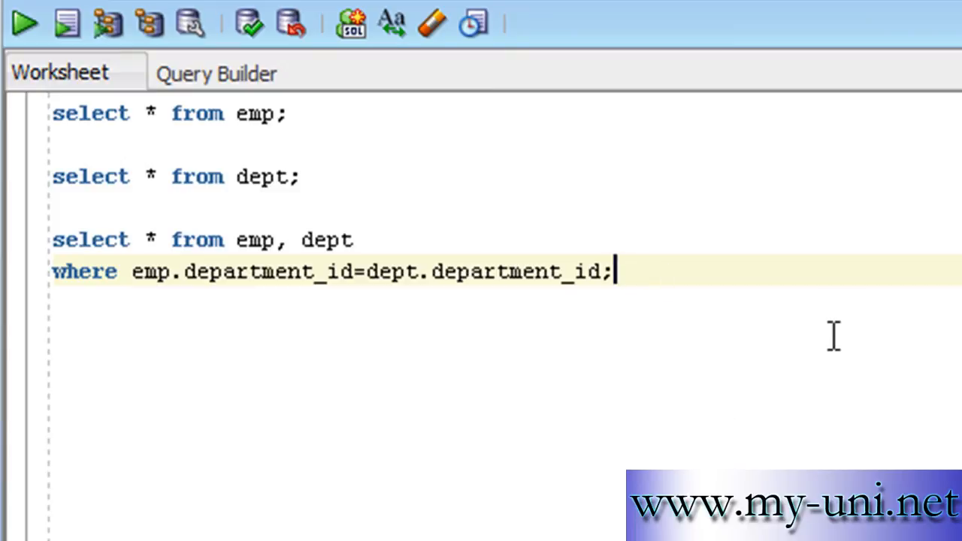
pyautogui.write('se')
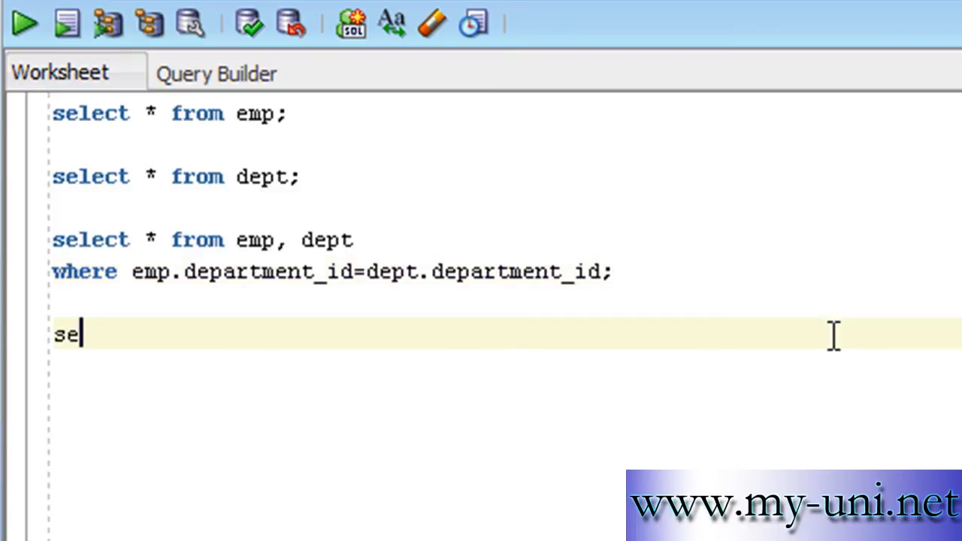
pyautogui.write('lect')
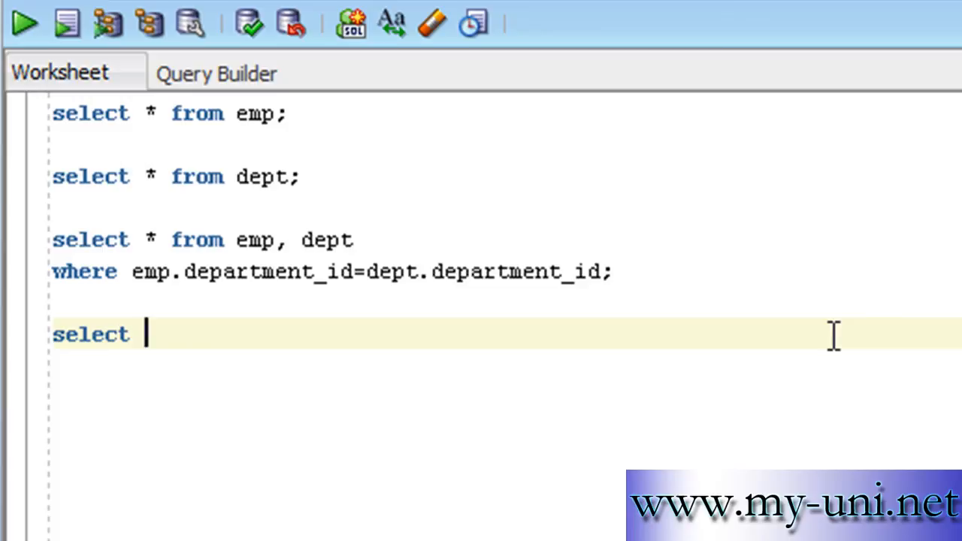
pyautogui.write('* from emp')
pyautogui.write('nat')
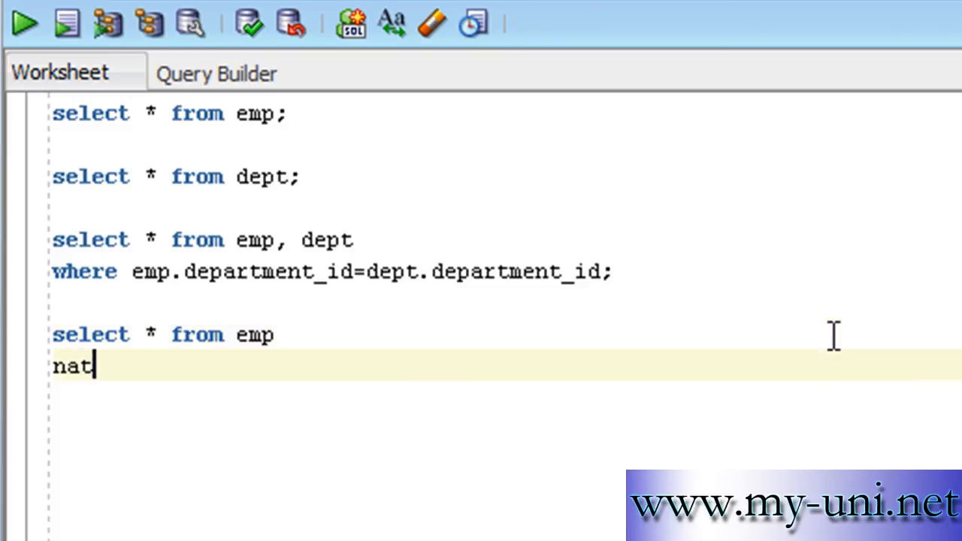
pyautogui.write('ural join')
pyautogui.write('dept;')
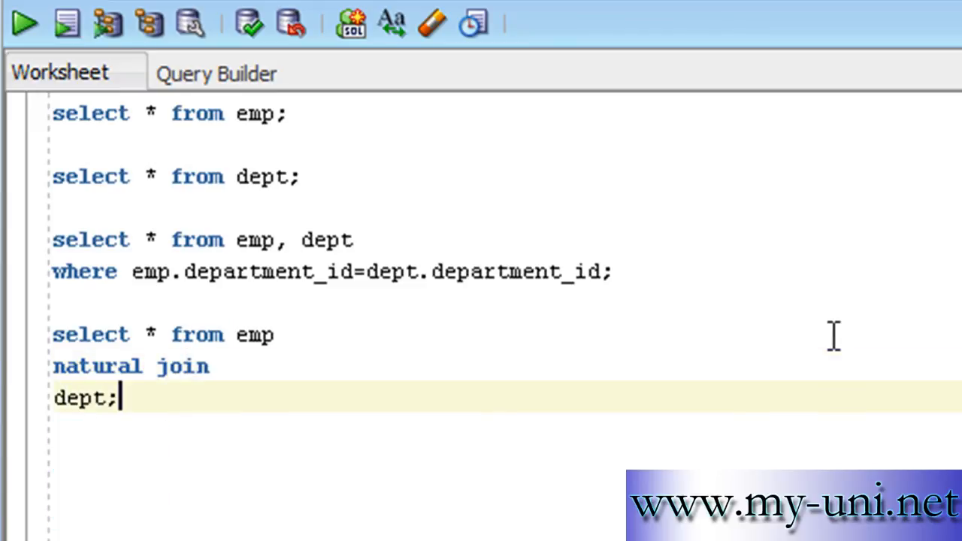
pyautogui.moveTo(284, 384)
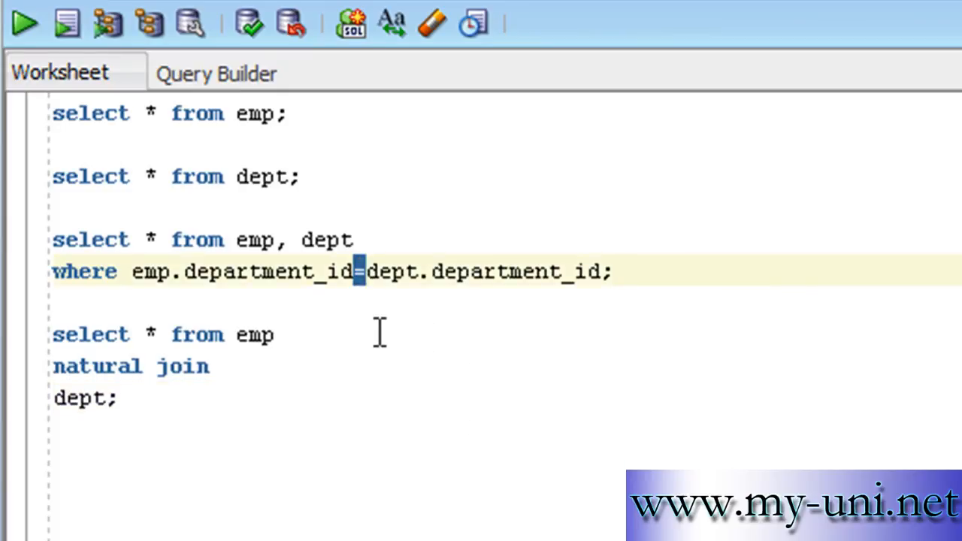
pyautogui.click(301, 334)
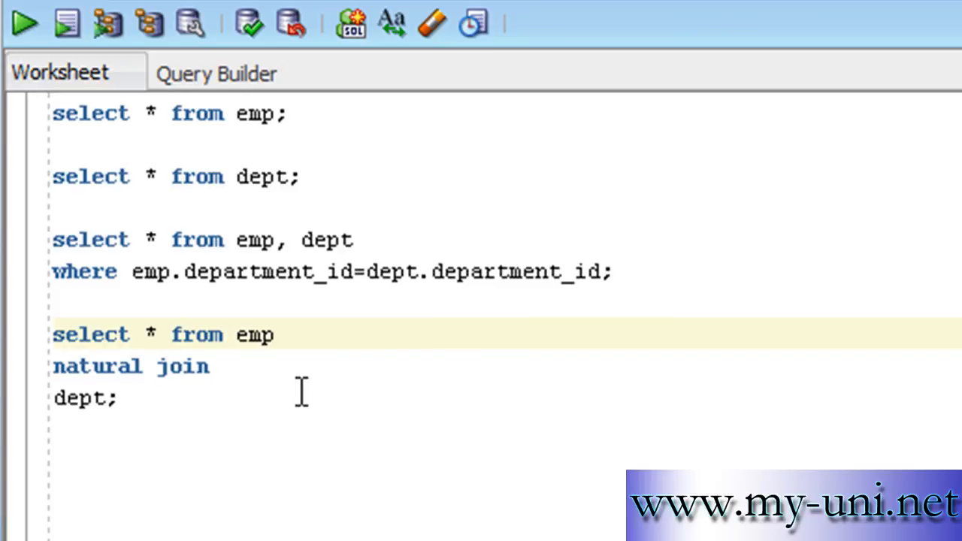
pyautogui.moveTo(192, 272)
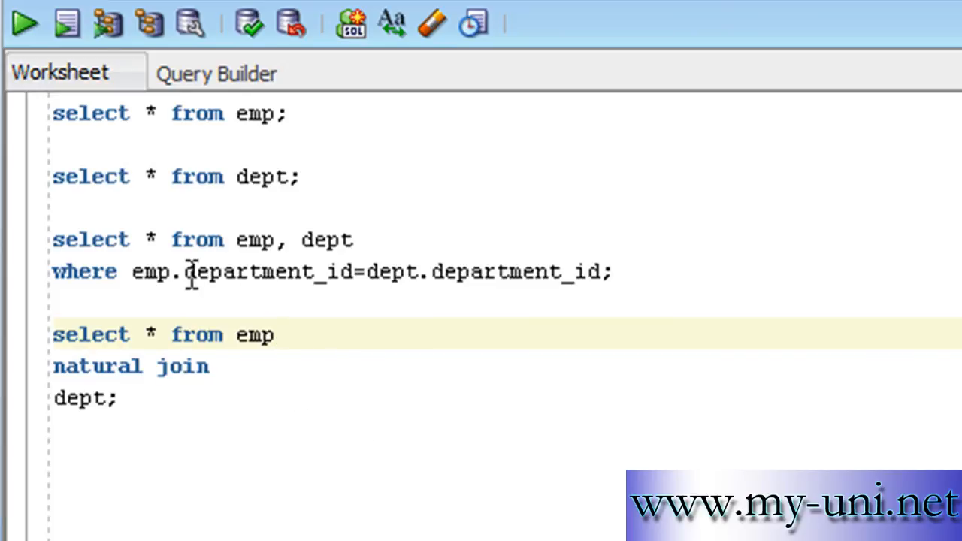
pyautogui.moveTo(429, 309)
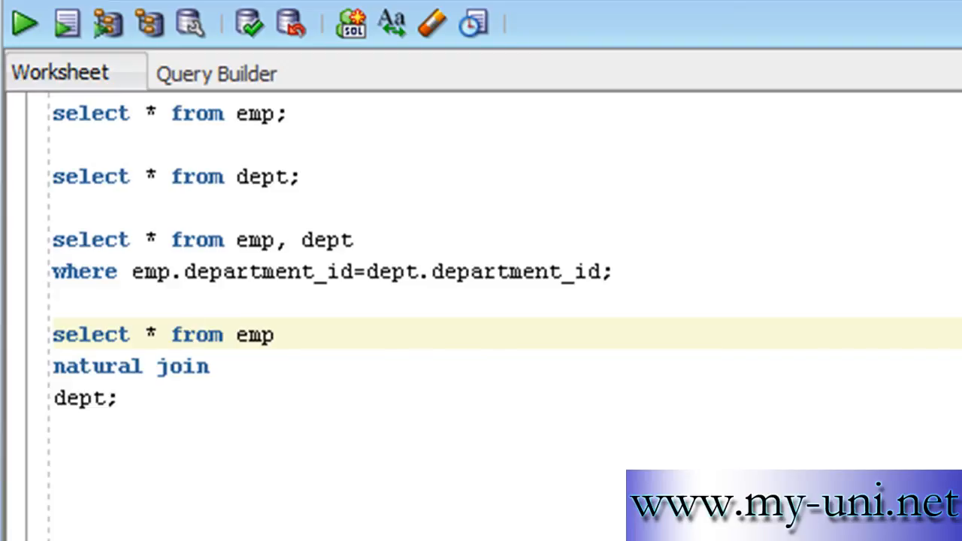
# Step: Run the natural join (50 rows) and pin its Query Result for comparison
pyautogui.click(23, 22)
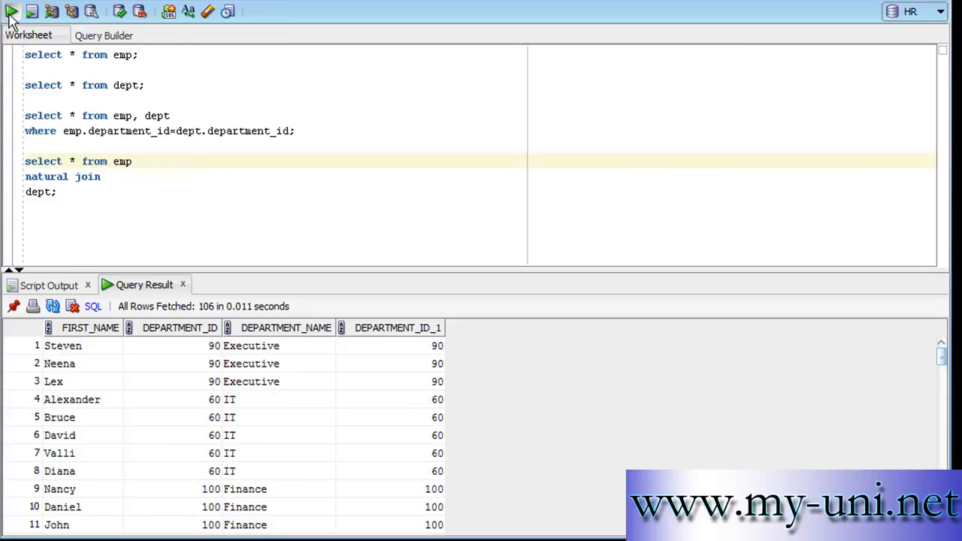
pyautogui.click(12, 11)
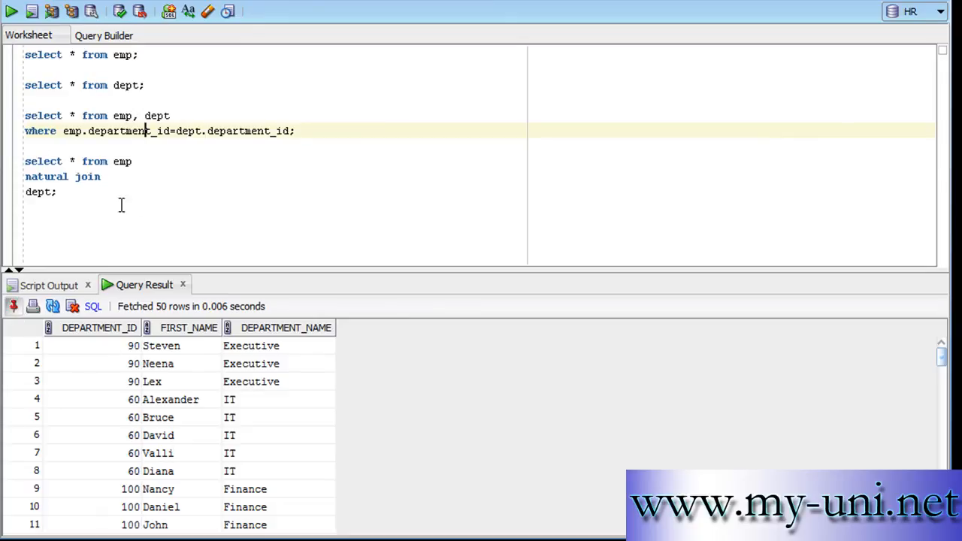
pyautogui.moveTo(27, 30)
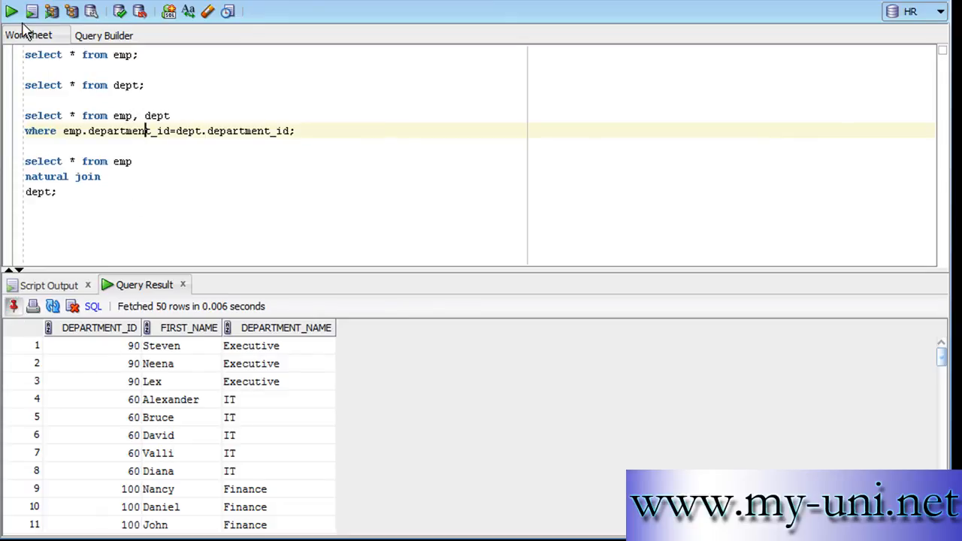
pyautogui.click(12, 10)
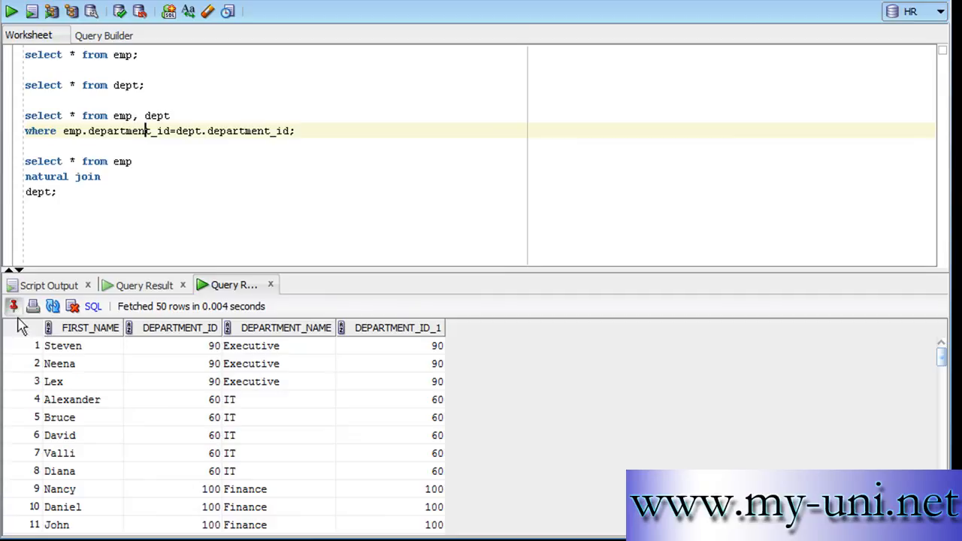
pyautogui.moveTo(433, 336)
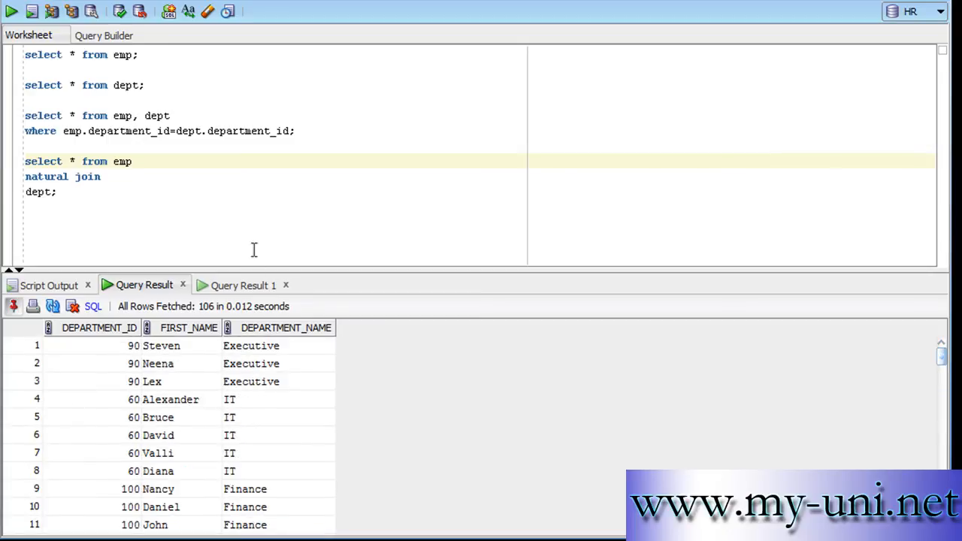
pyautogui.moveTo(394, 306)
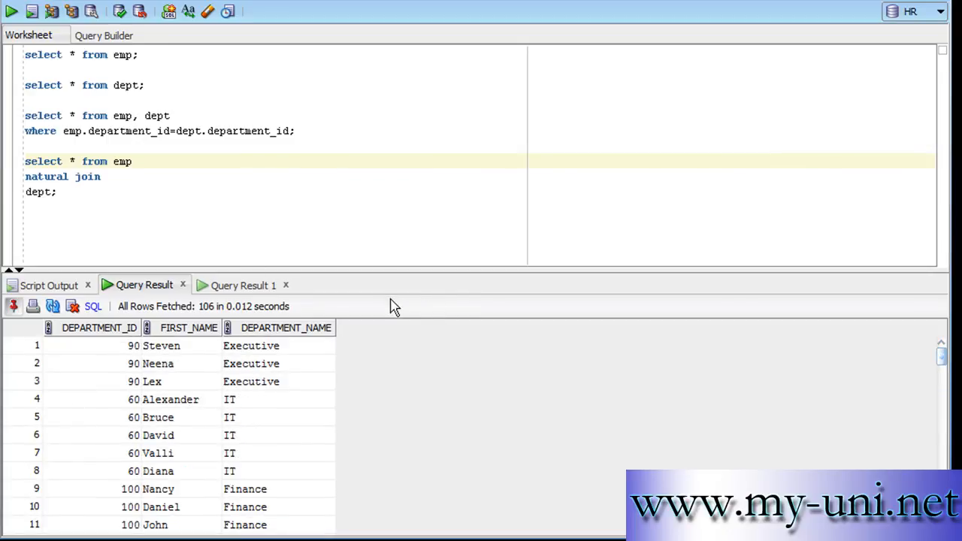